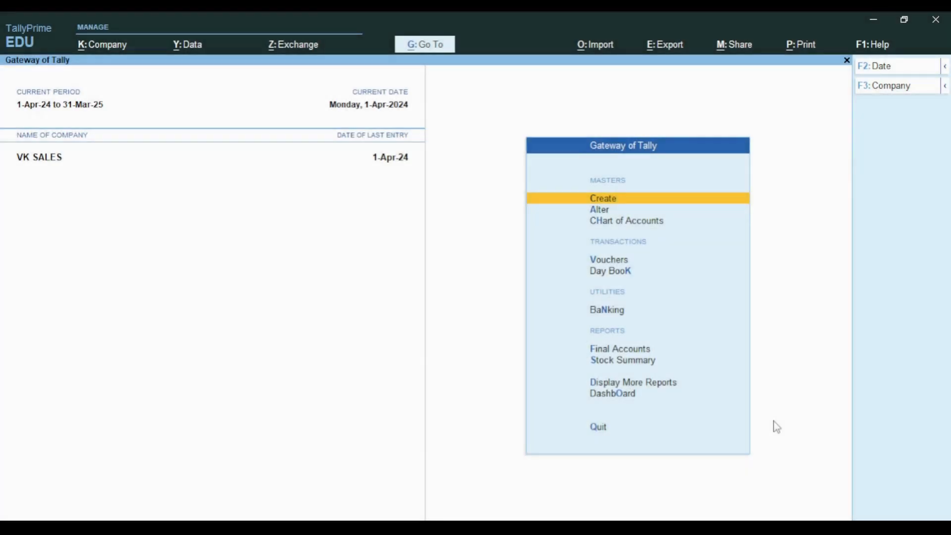
# Step: Open Day Book and bring sales voucher No. 7 for Vijay (54,280.00) into alteration mode
pyautogui.press('Down')
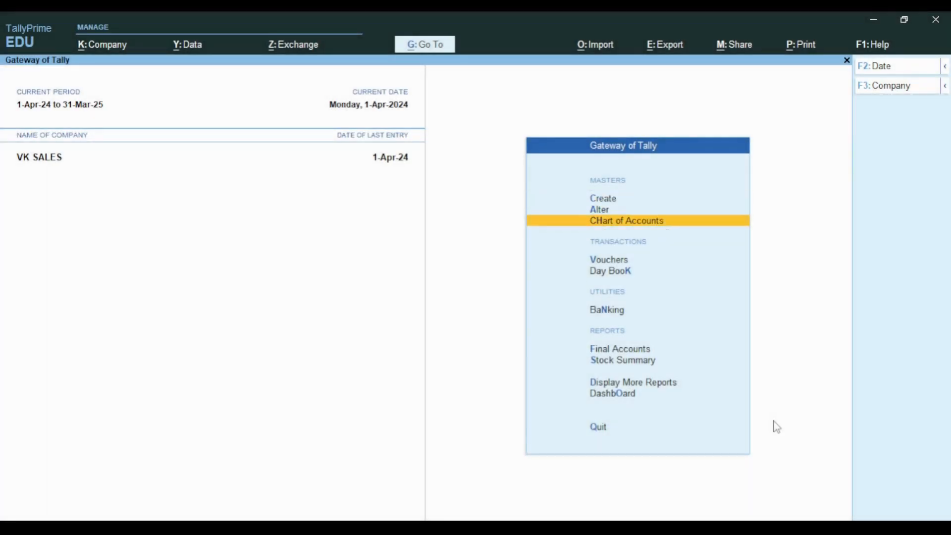
pyautogui.click(610, 270)
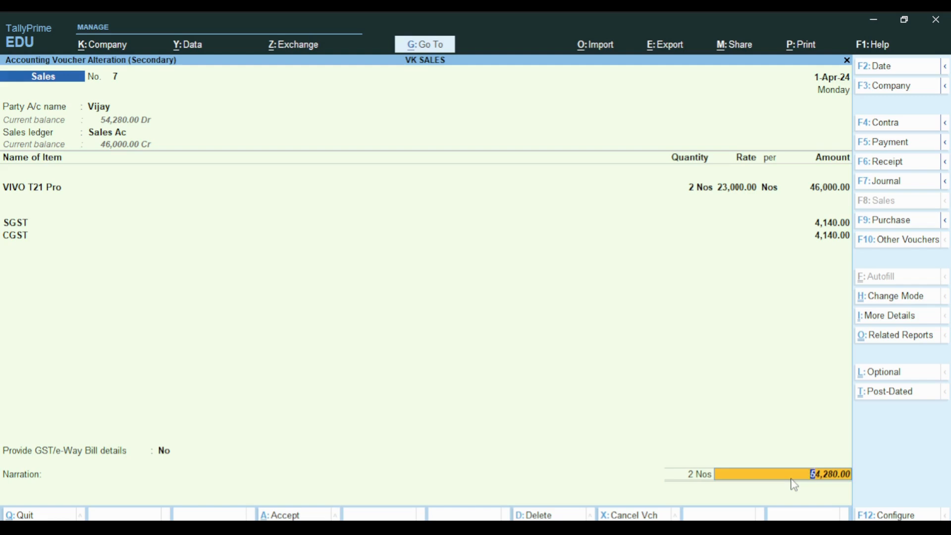
# Step: Close voucher No. 7 and view Bills Receivable showing Vijay's pending 54,280.00 bill
pyautogui.press('Escape')
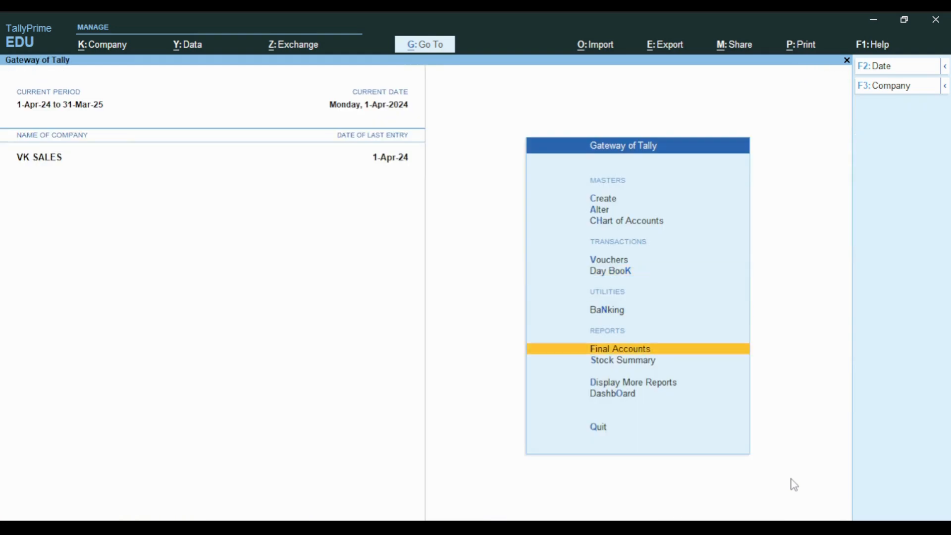
pyautogui.click(633, 383)
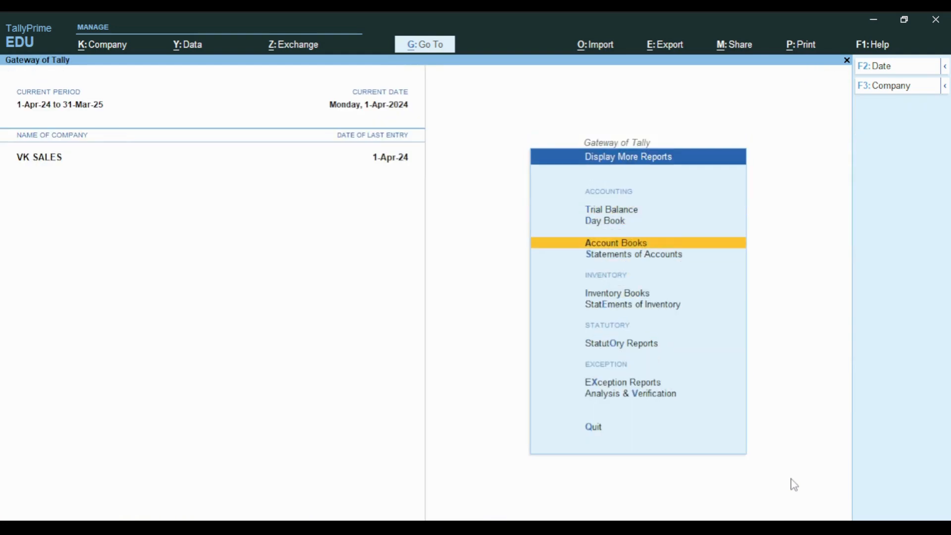
pyautogui.click(633, 254)
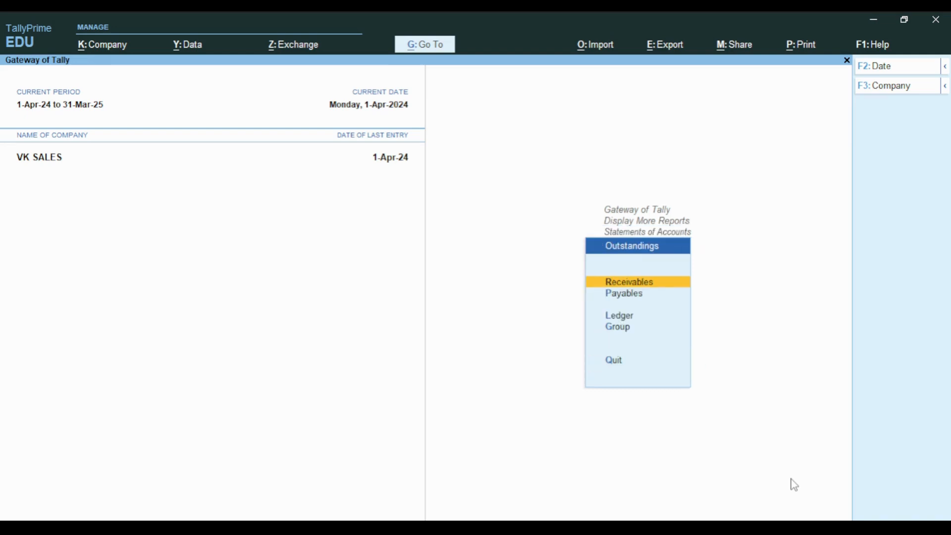
pyautogui.click(627, 281)
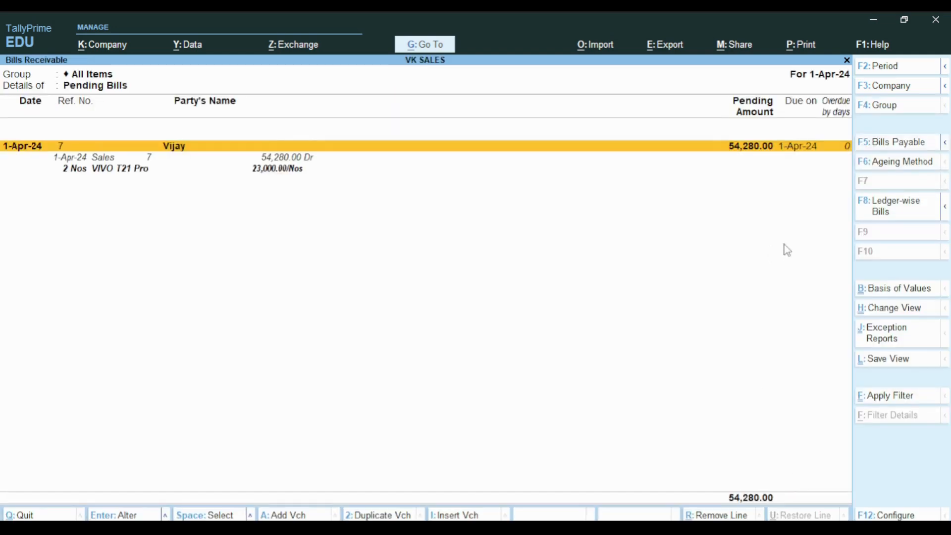
pyautogui.moveTo(755, 176)
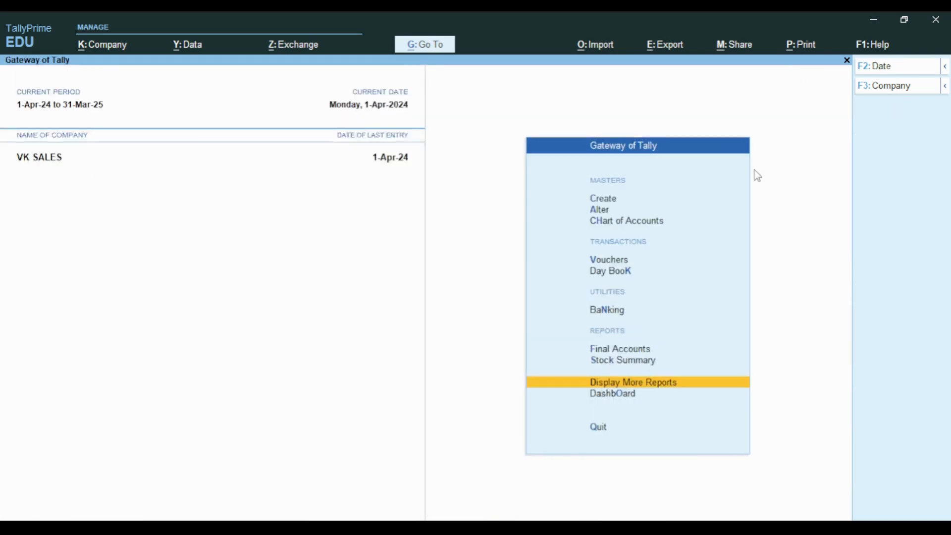
# Step: View the VIVO T21 Pro monthly stock summary showing 8 Nos closing in April
pyautogui.click(622, 359)
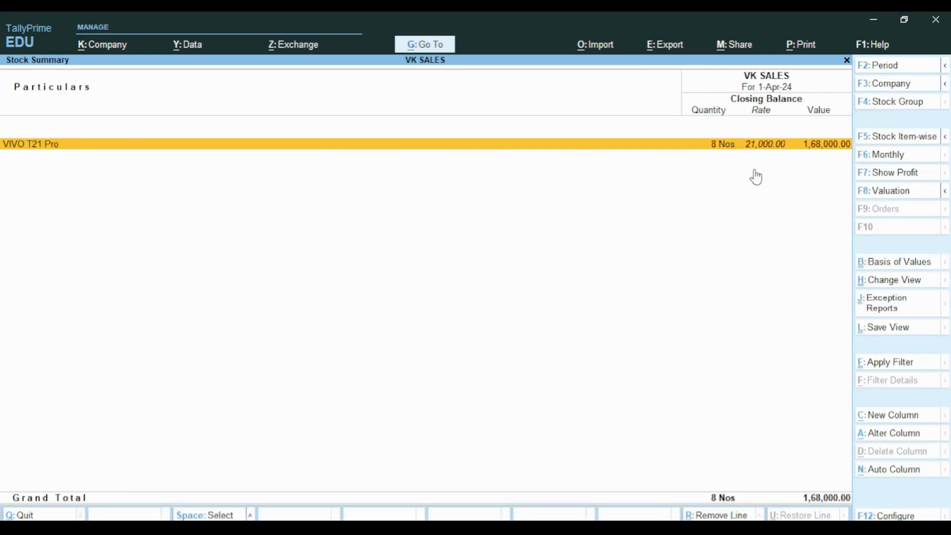
pyautogui.click(30, 143)
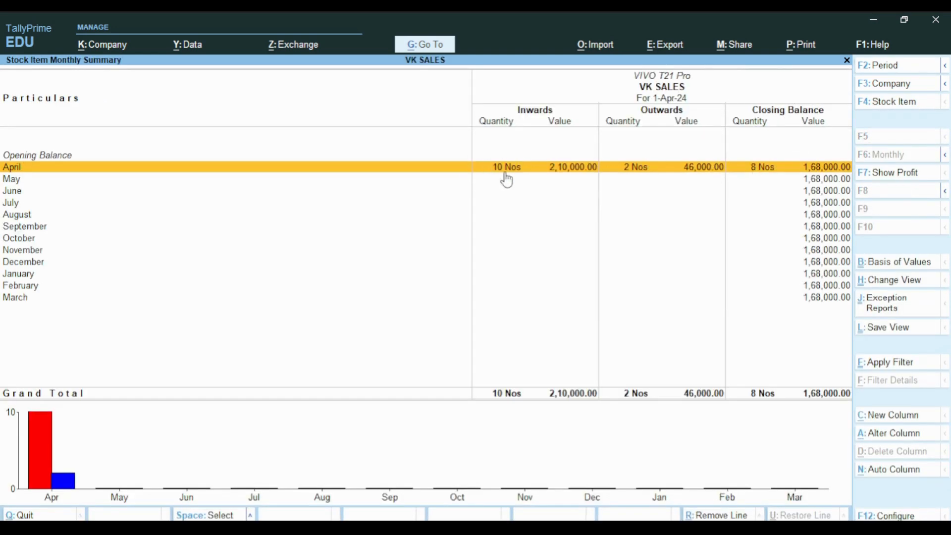
pyautogui.moveTo(768, 189)
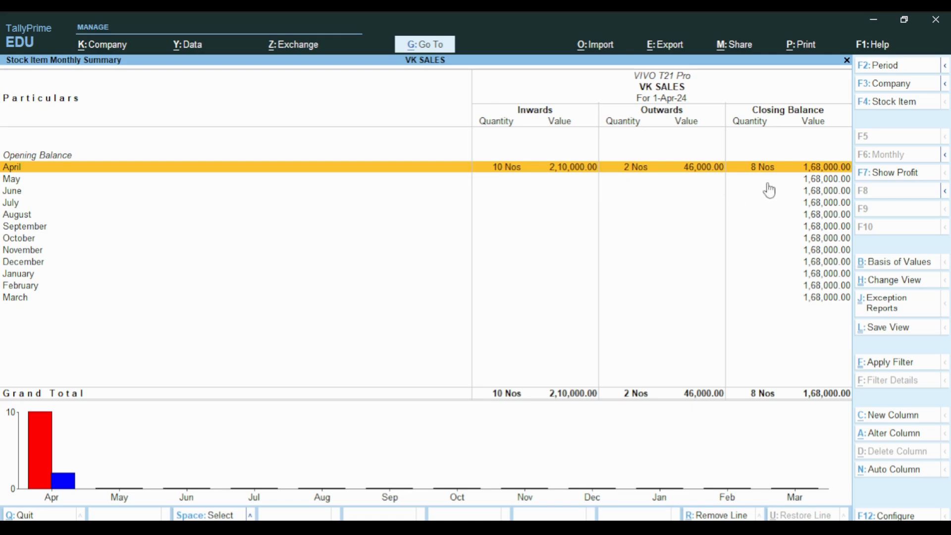
pyautogui.moveTo(784, 196)
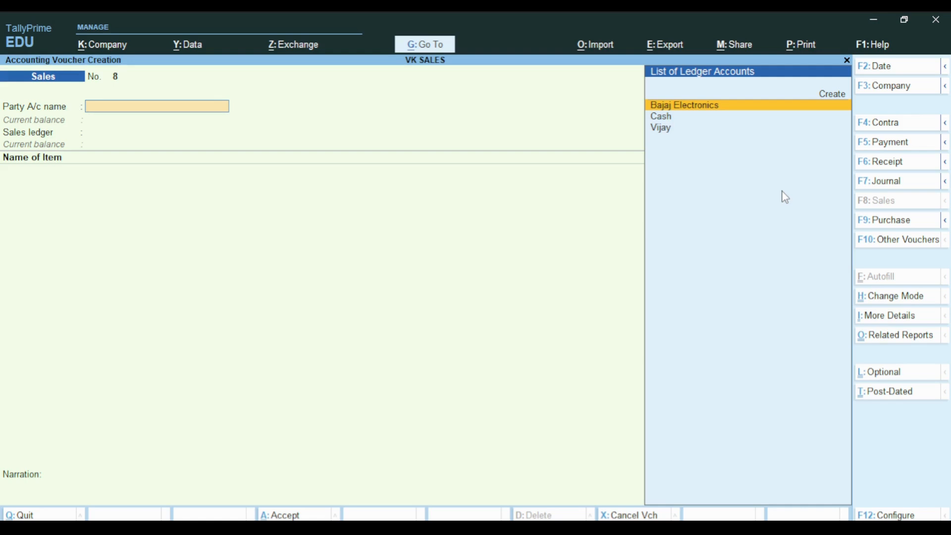
# Step: Record cash sale No. 8 of 2 VIVO T21 Pro at 23,000.00 with SGST and CGST, total 54,280.00
pyautogui.click(660, 116)
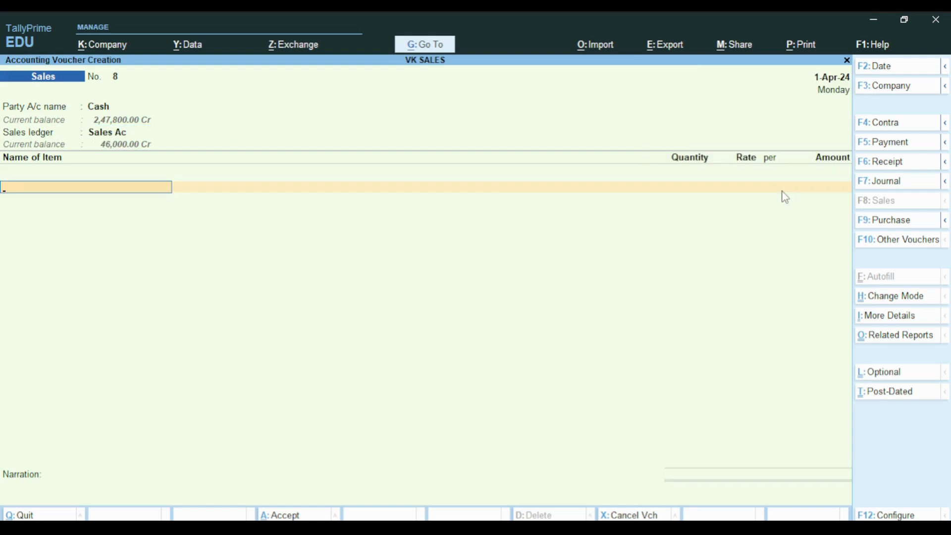
pyautogui.click(86, 187)
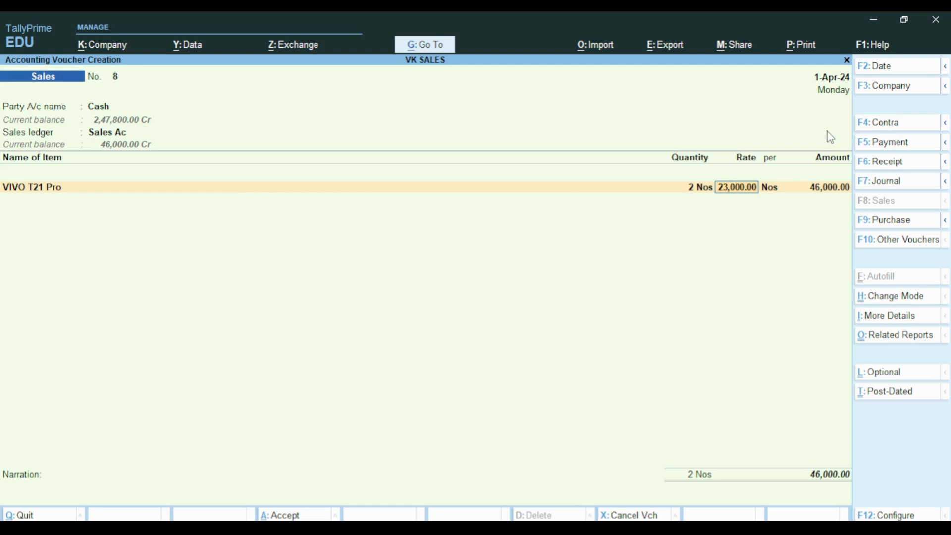
pyautogui.press('enter')
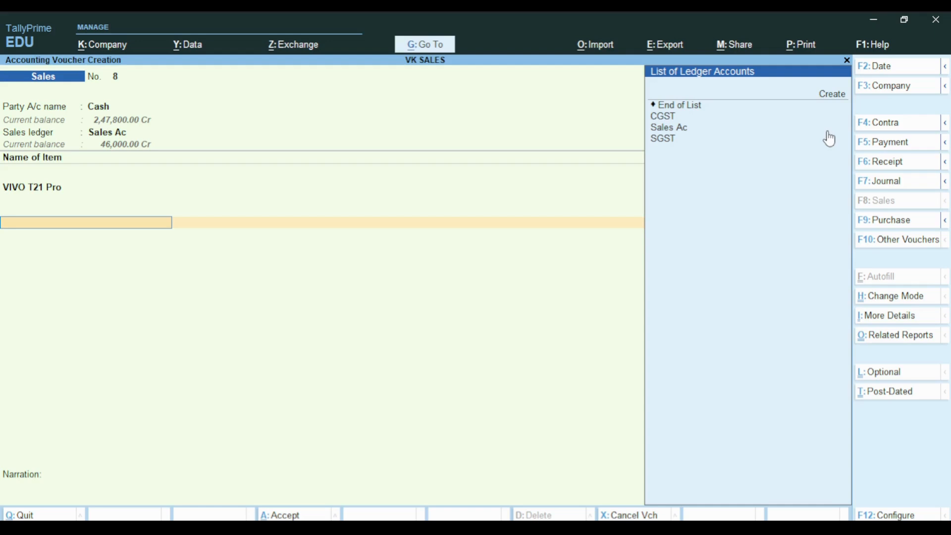
pyautogui.click(662, 115)
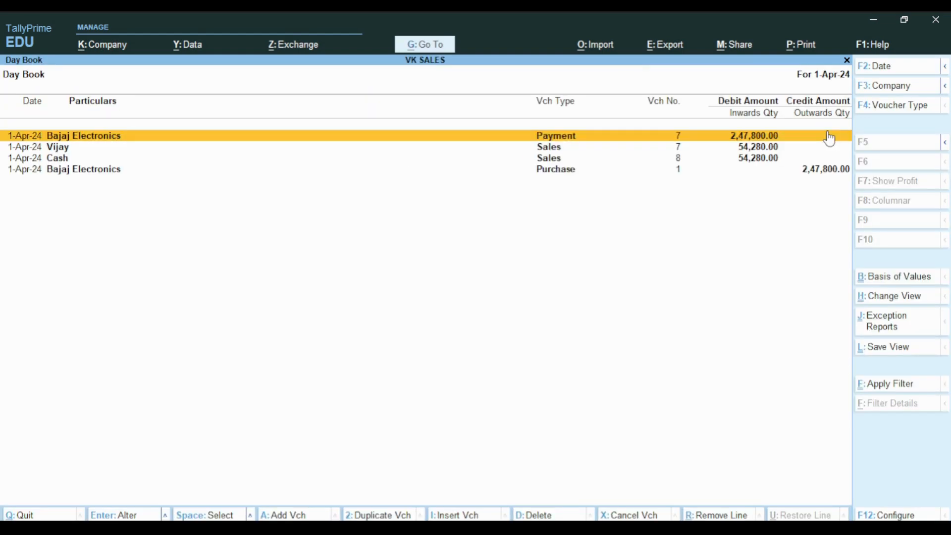
# Step: Close Day Book and confirm Bills Receivable still lists only Vijay's 54,280.00 bill No. 7
pyautogui.press('down')
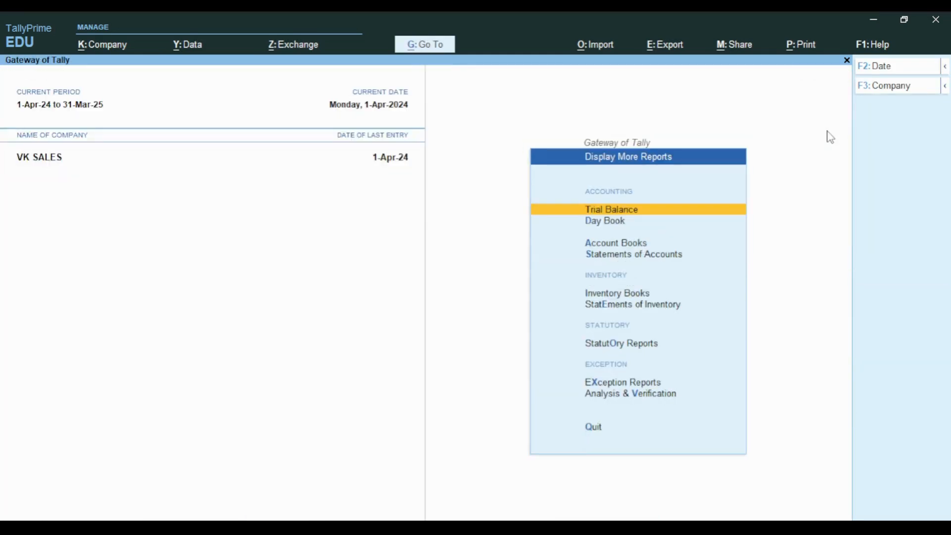
pyautogui.press('down')
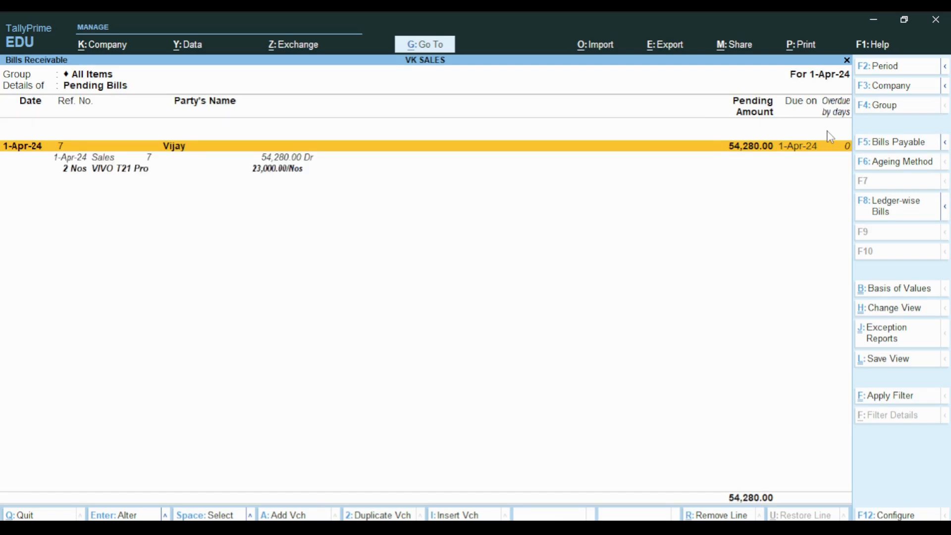
pyautogui.moveTo(763, 211)
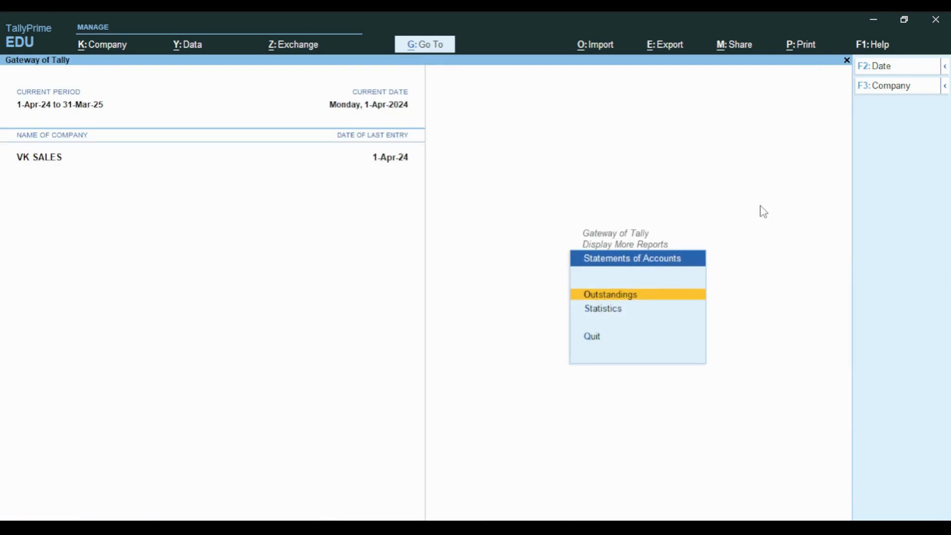
# Step: Review VIVO T21 Pro April vouchers from Stock Summary, confirming 6 Nos remain after both sales
pyautogui.press('Escape')
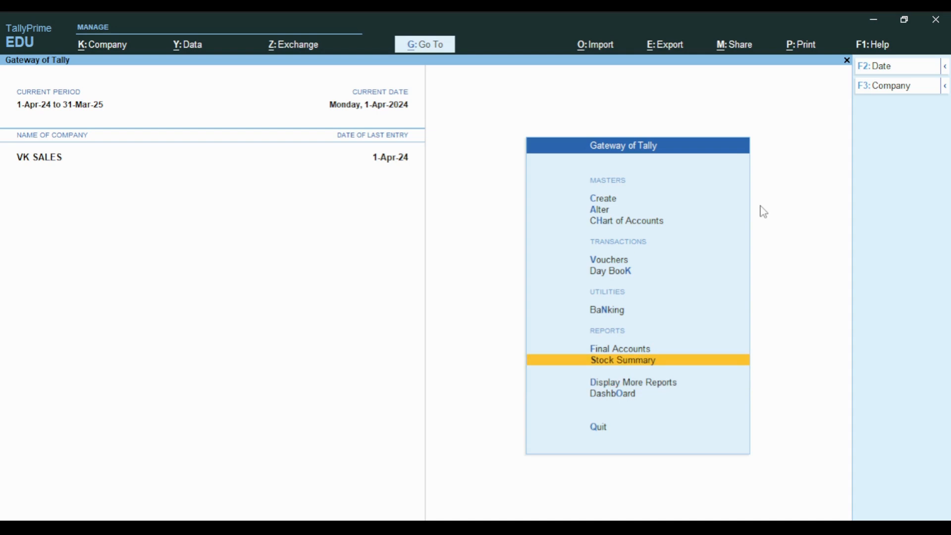
pyautogui.click(622, 360)
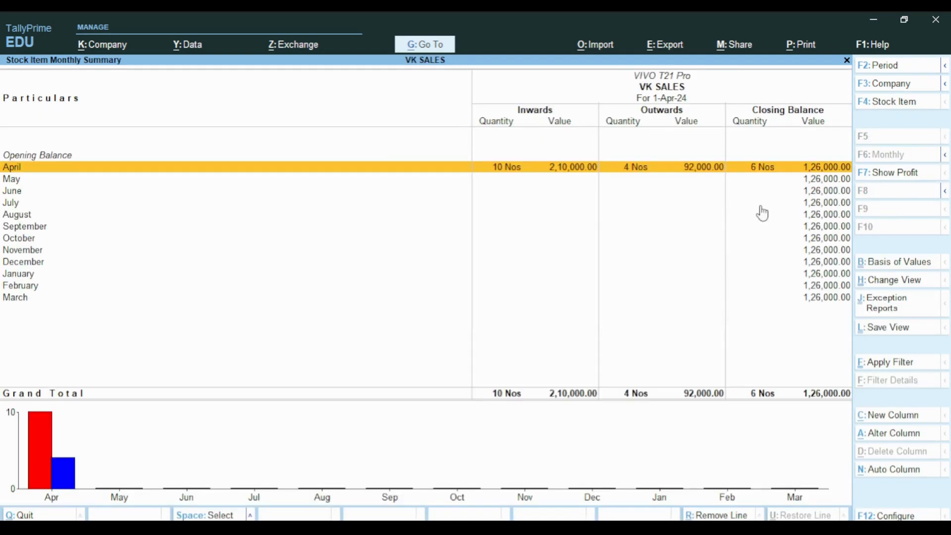
pyautogui.moveTo(586, 177)
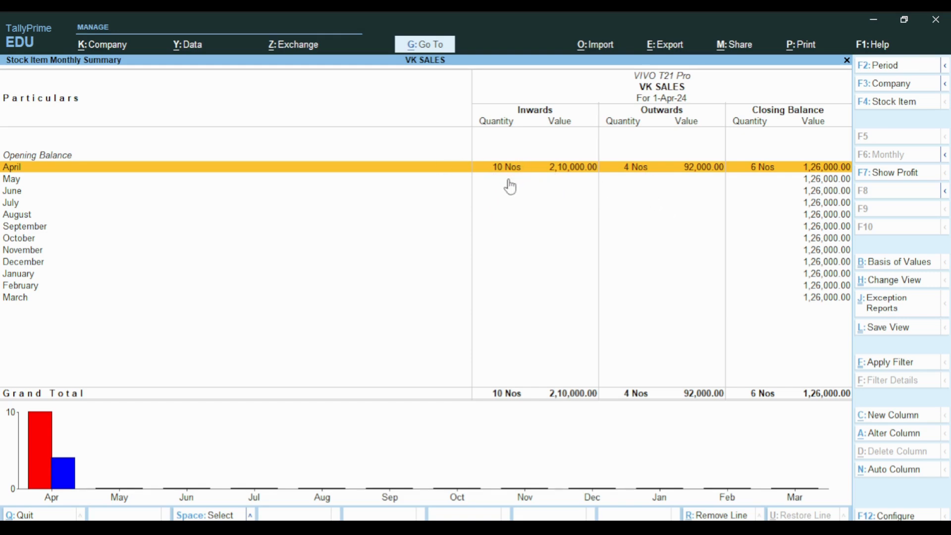
pyautogui.moveTo(761, 188)
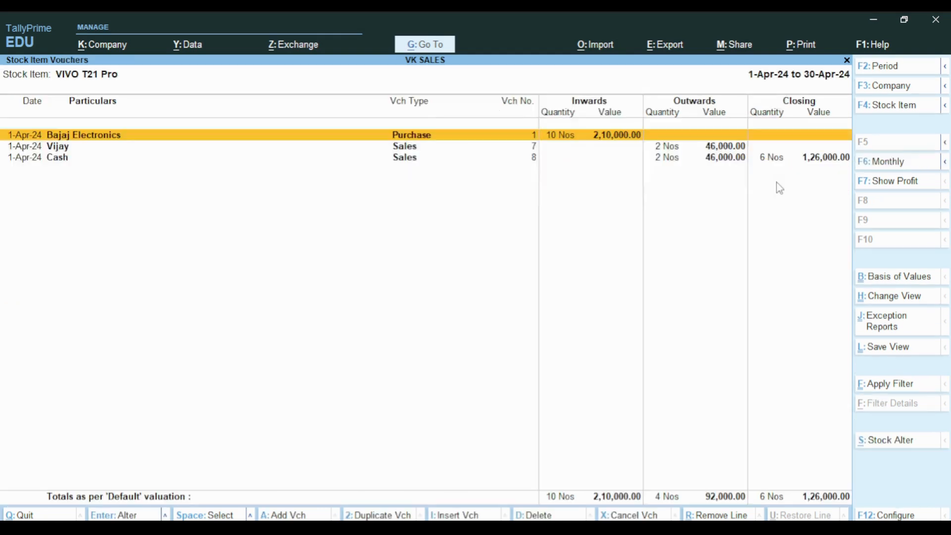
pyautogui.press('down')
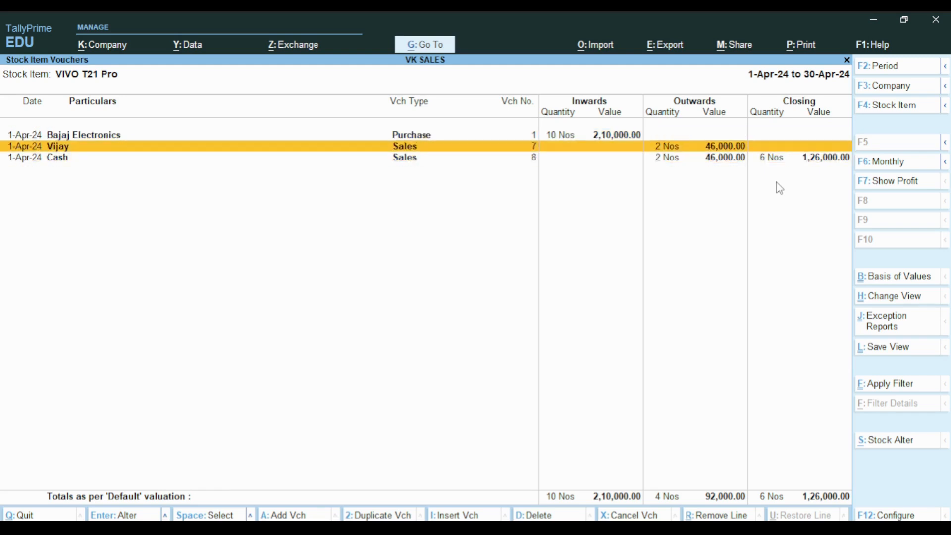
pyautogui.press('down')
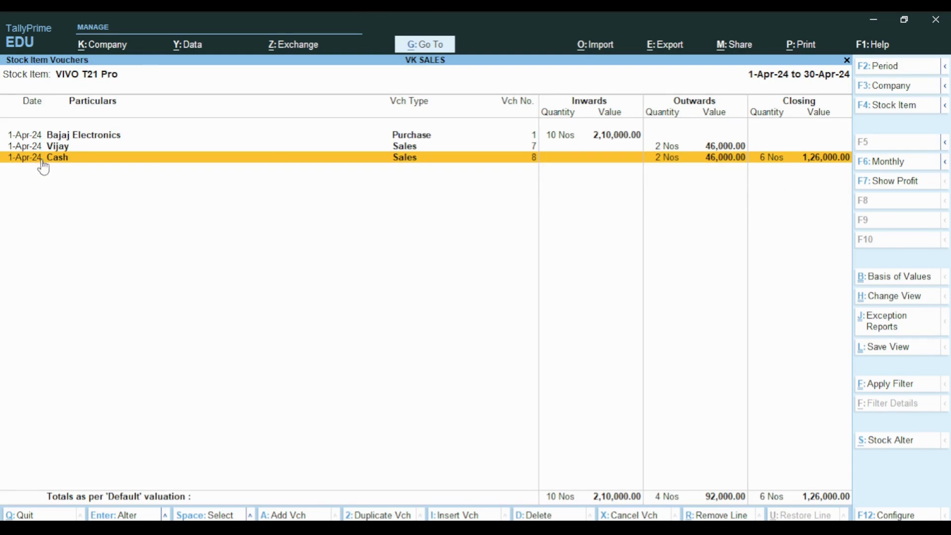
pyautogui.moveTo(76, 165)
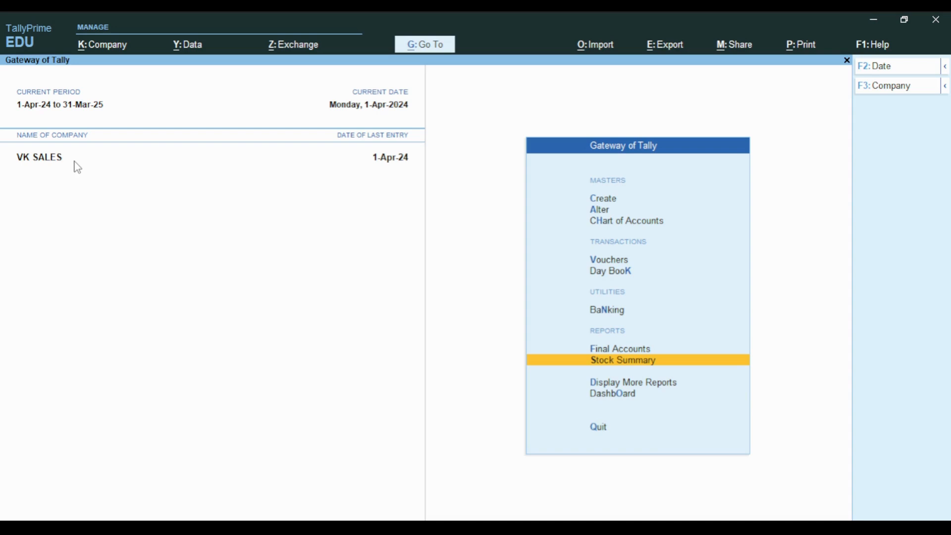
pyautogui.click(597, 426)
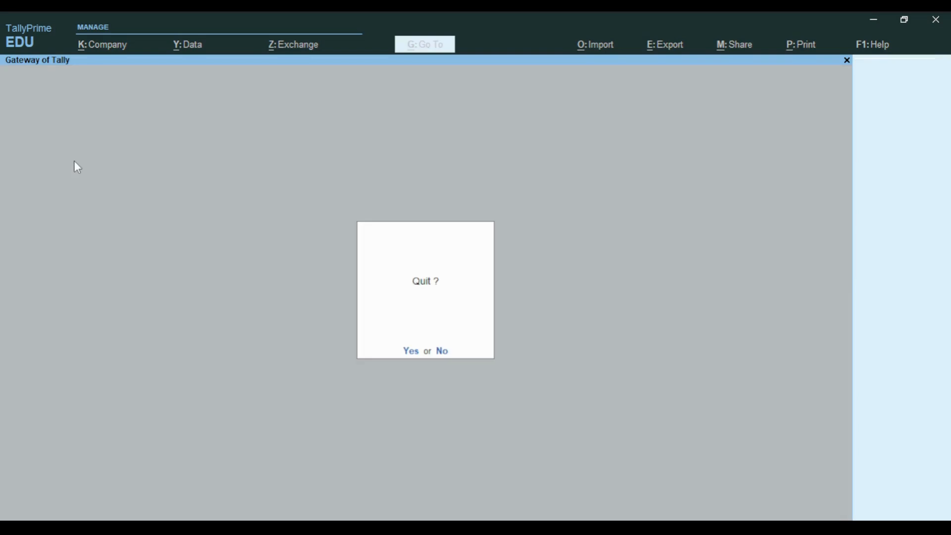
pyautogui.click(440, 351)
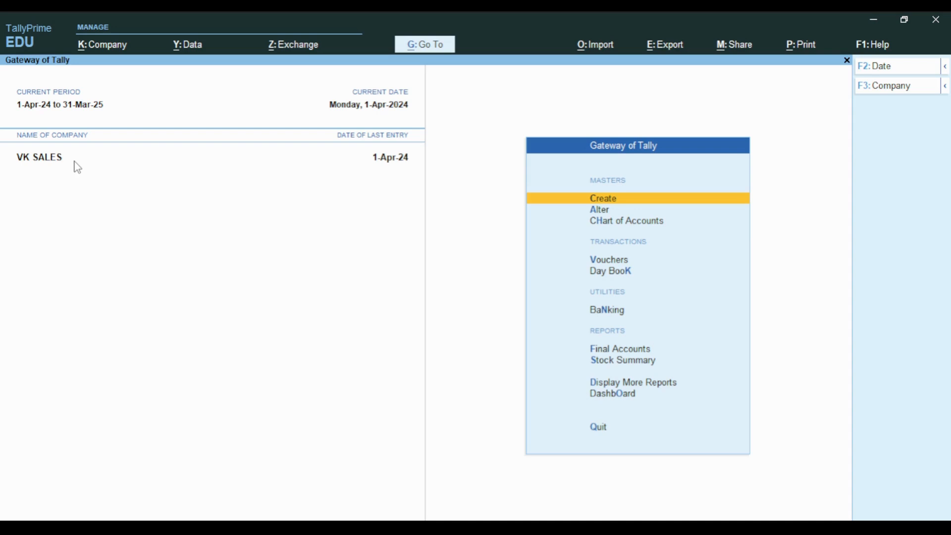
pyautogui.moveTo(91, 148)
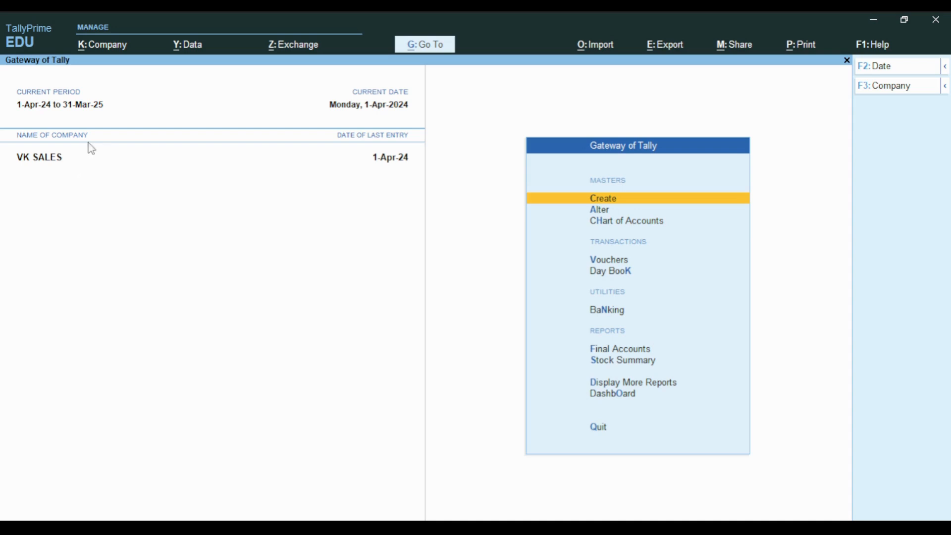